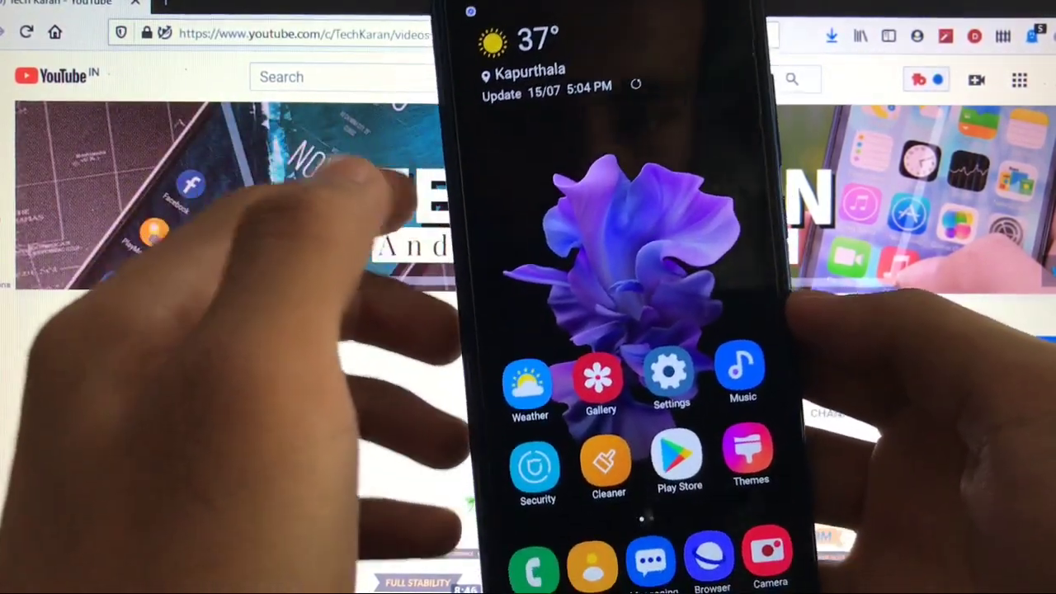
- Launch the Themes app from the home screen to reach its profile page
scroll("down", 3)
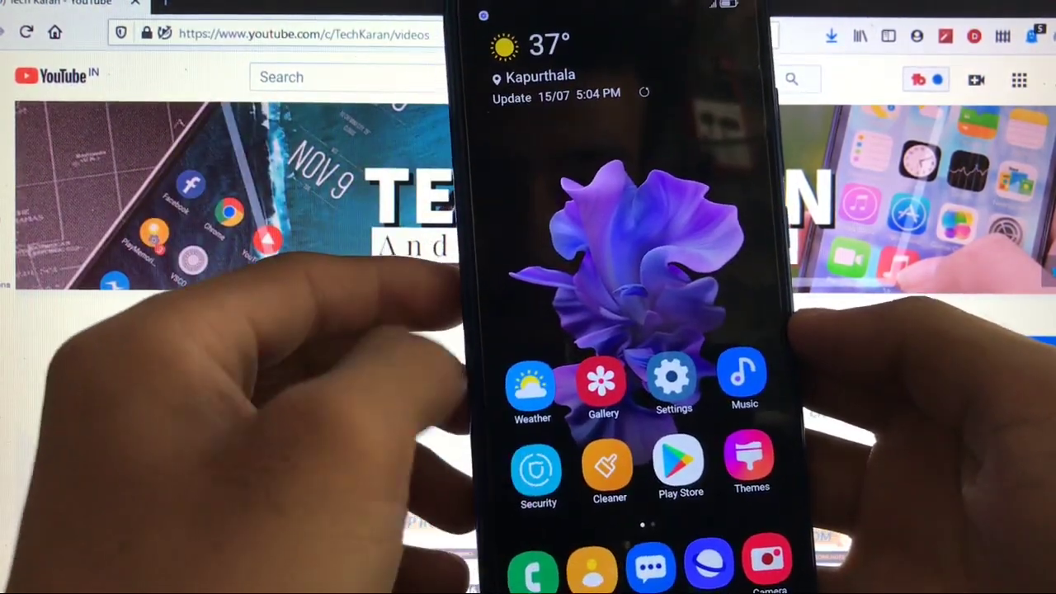
left_click(749, 462)
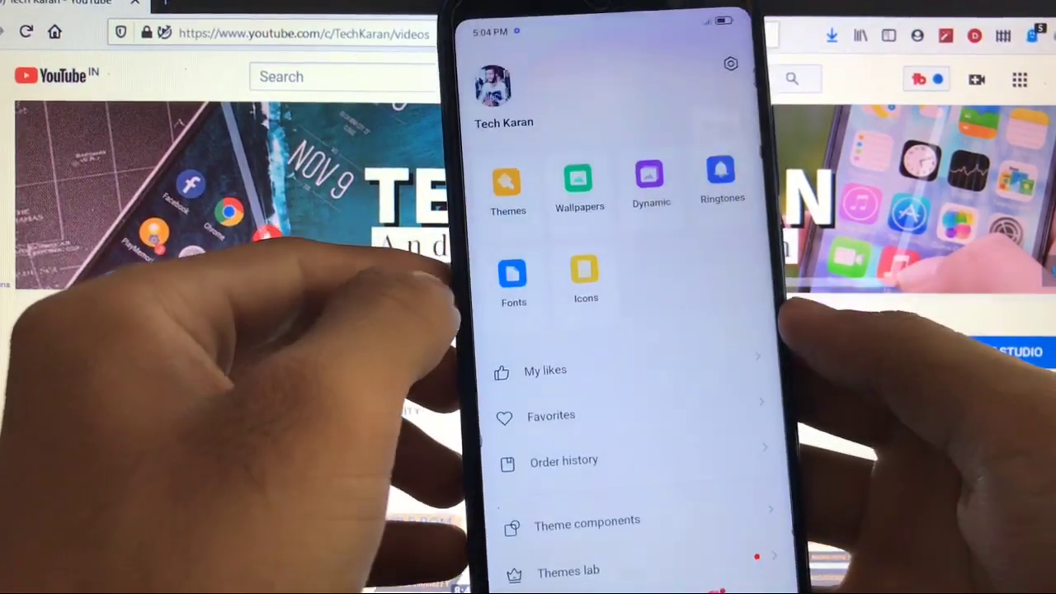
- Start a theme import and browse into the Download folder holding One 10 V12.mtz
left_click(508, 181)
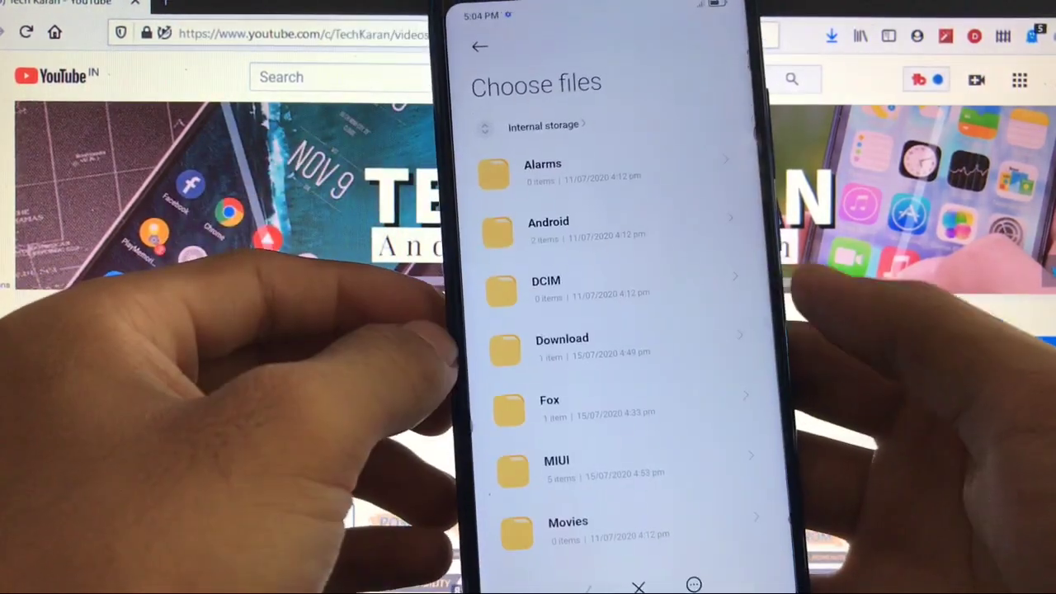
left_click(561, 338)
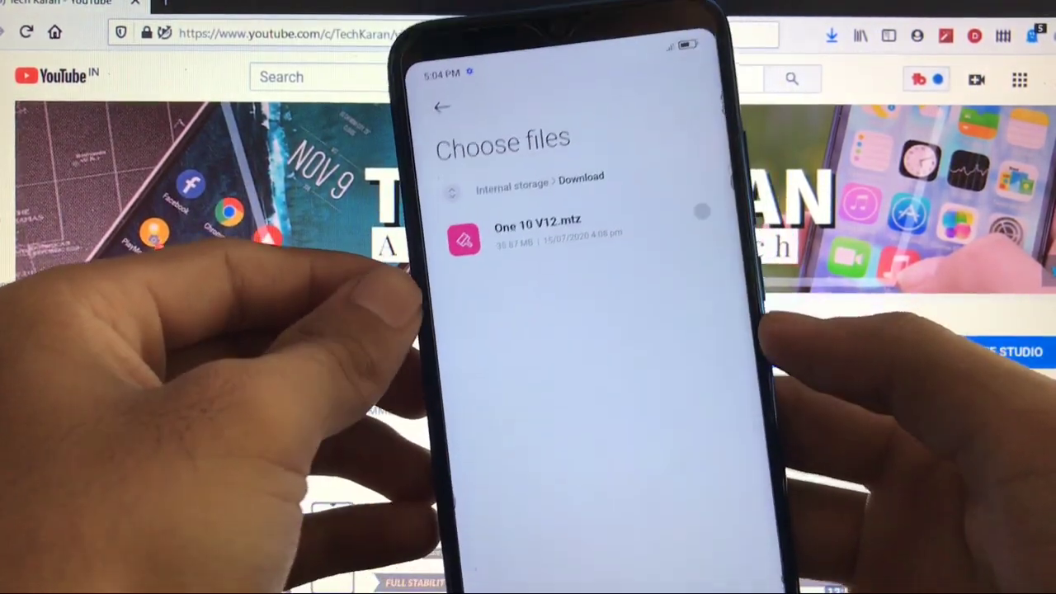